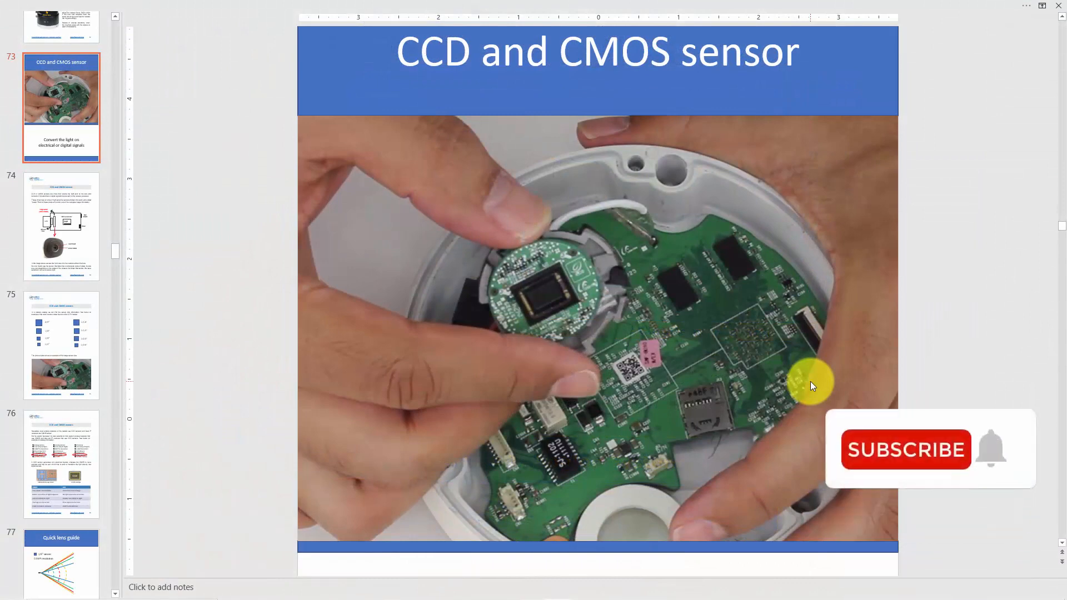
- Go to slide 74 and reveal its camera block diagram and labeled camera photo
click(905, 449)
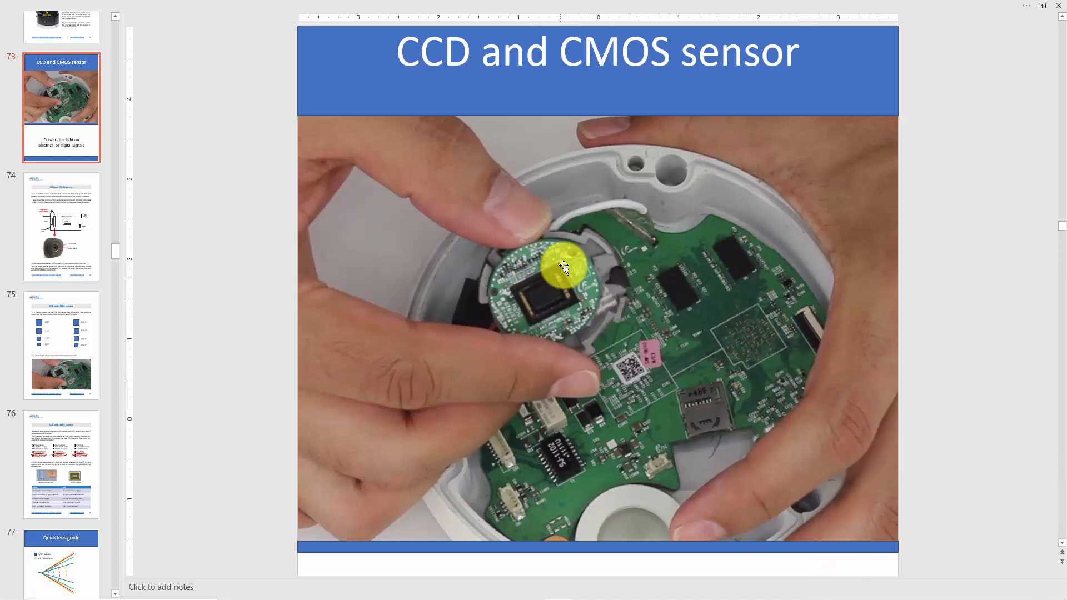
mouse_move(414, 233)
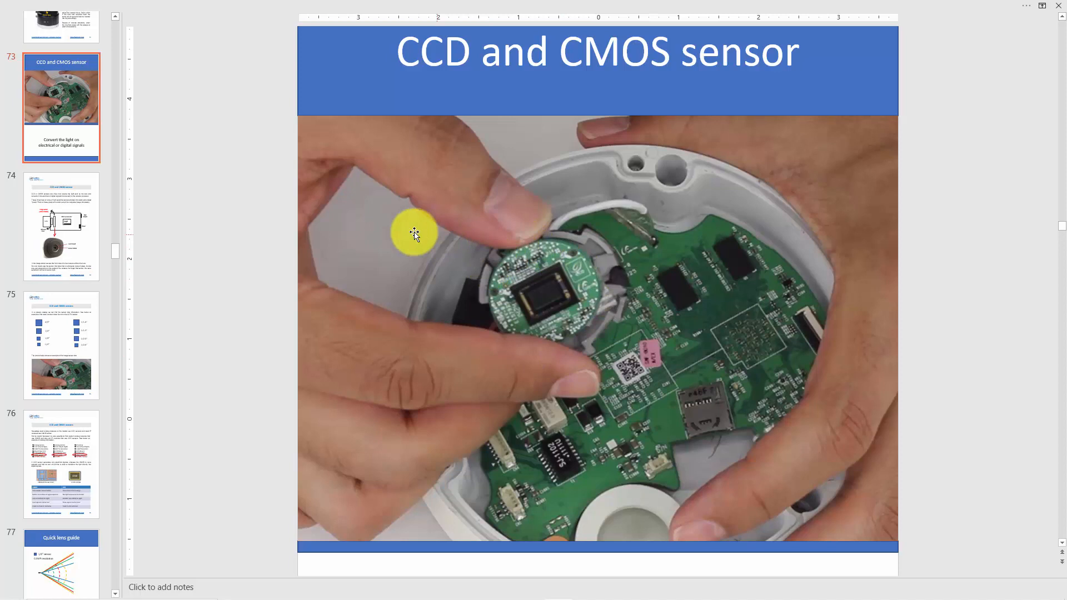
mouse_move(329, 244)
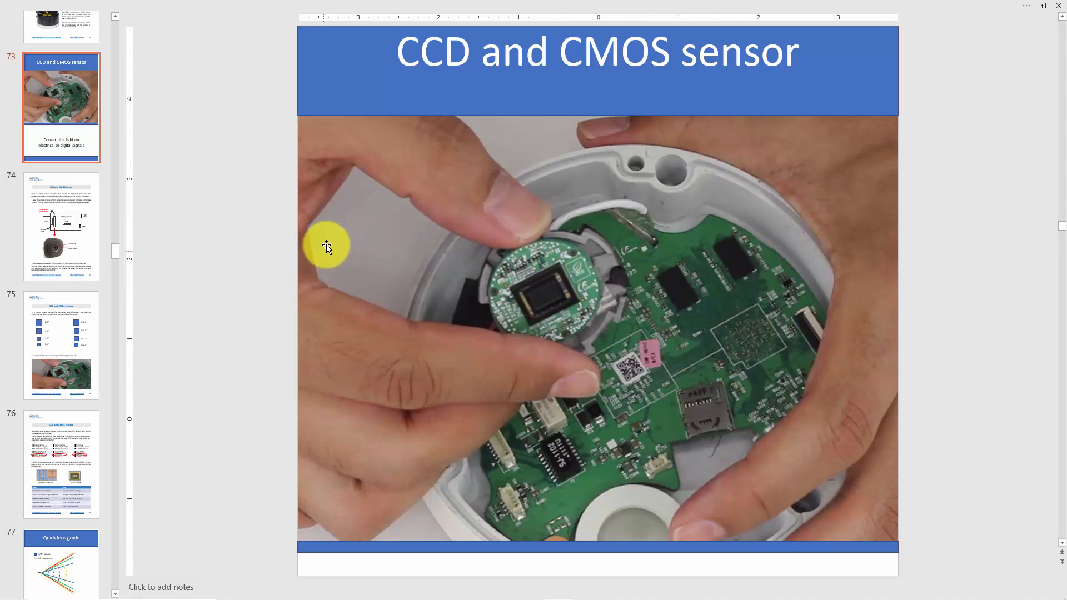
mouse_move(559, 306)
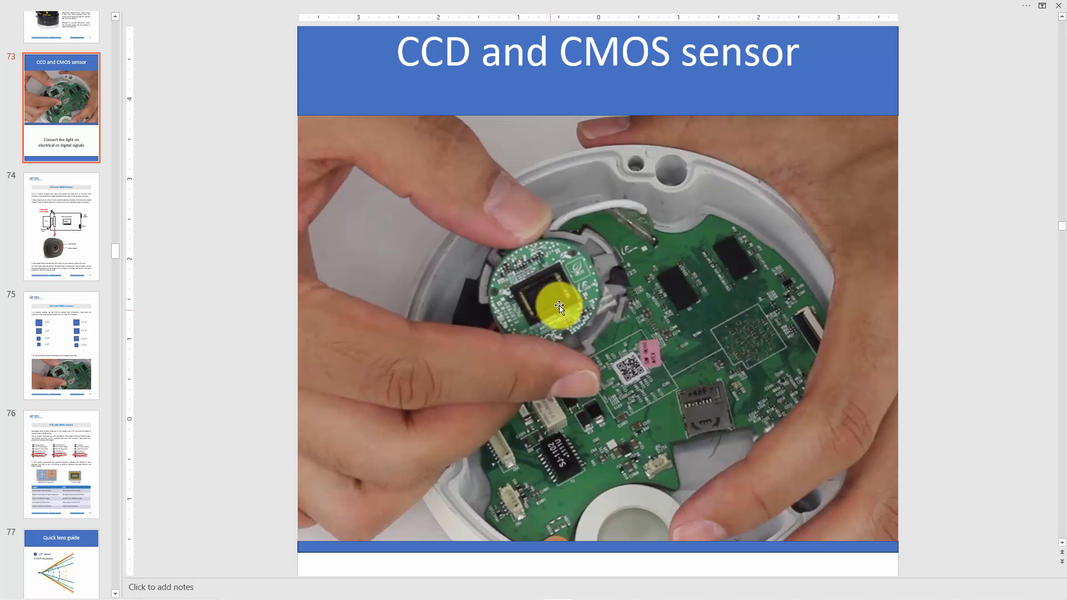
mouse_move(632, 294)
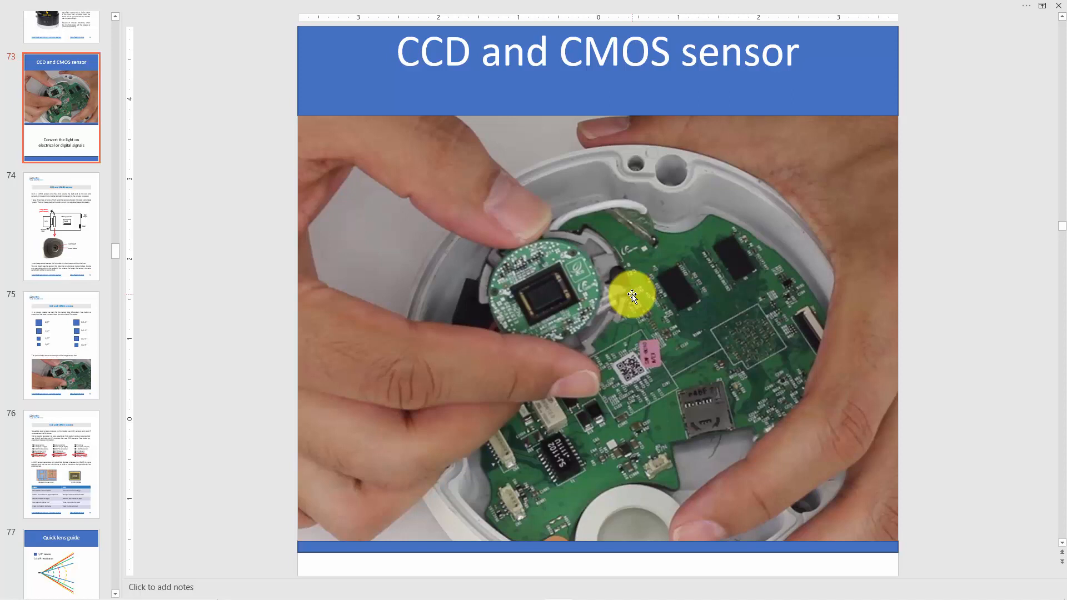
click(61, 226)
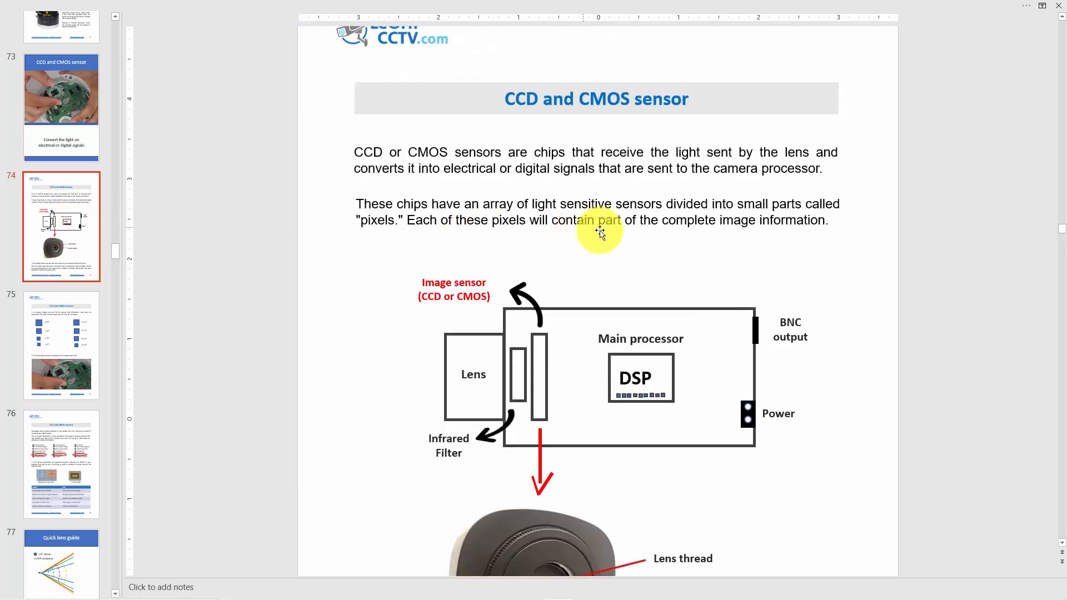
scroll(down, 3)
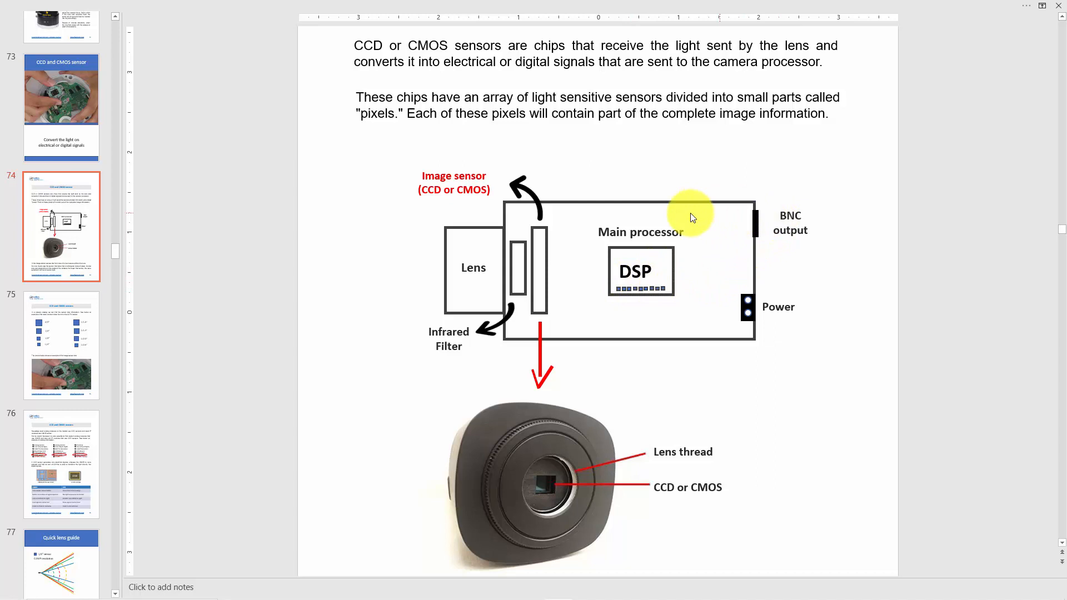
mouse_move(770, 225)
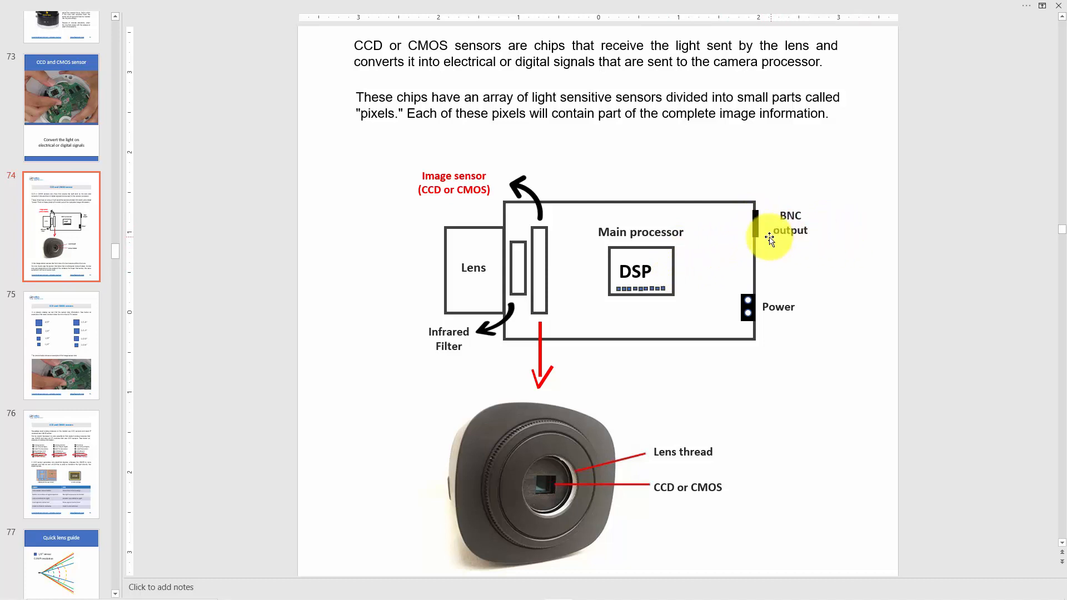
mouse_move(785, 315)
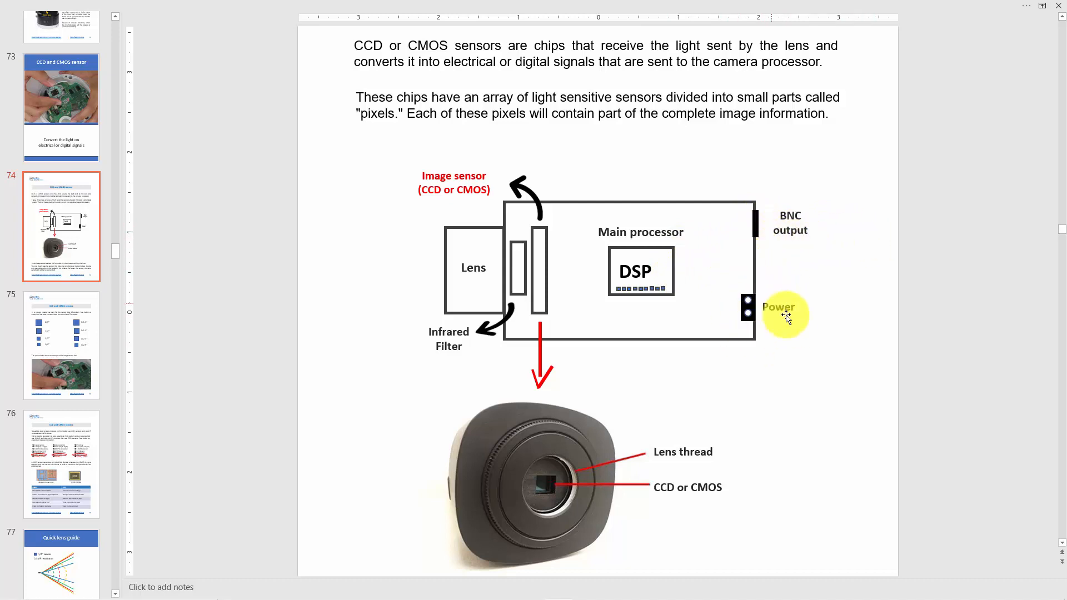
mouse_move(549, 354)
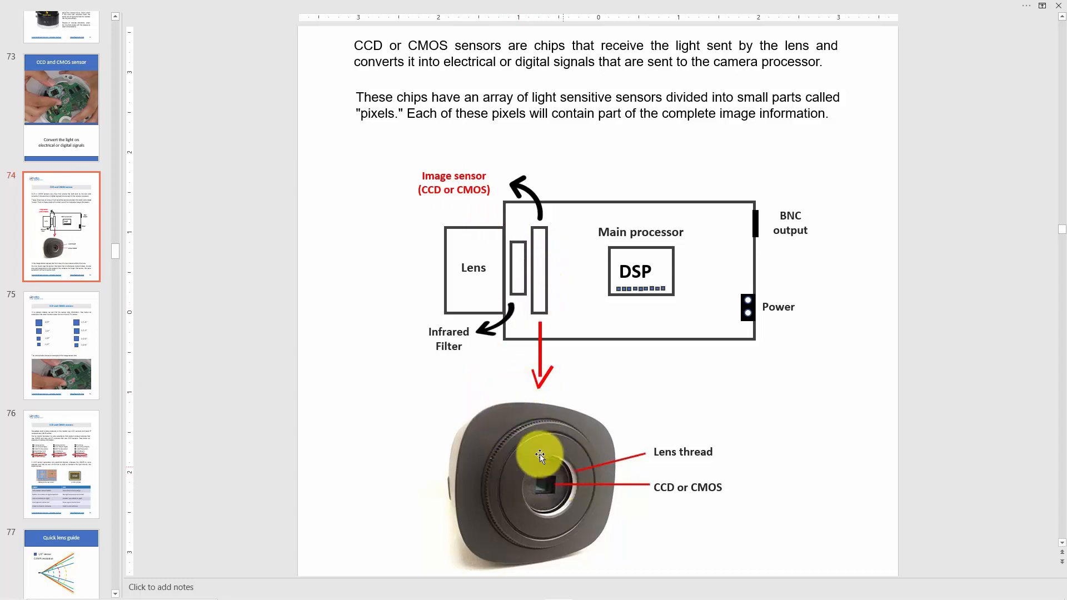
mouse_move(690, 497)
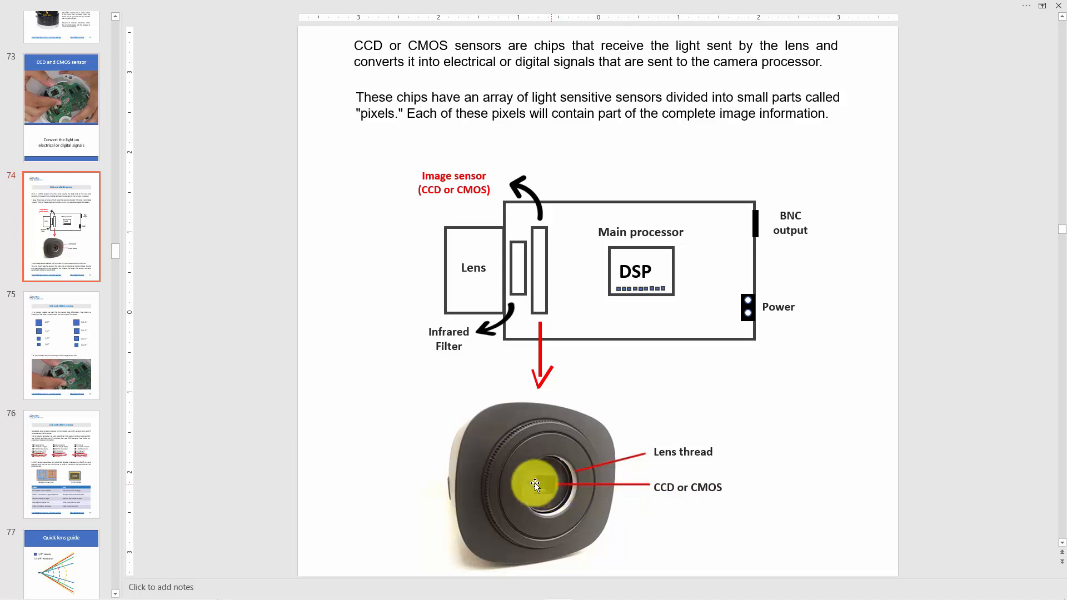
mouse_move(551, 487)
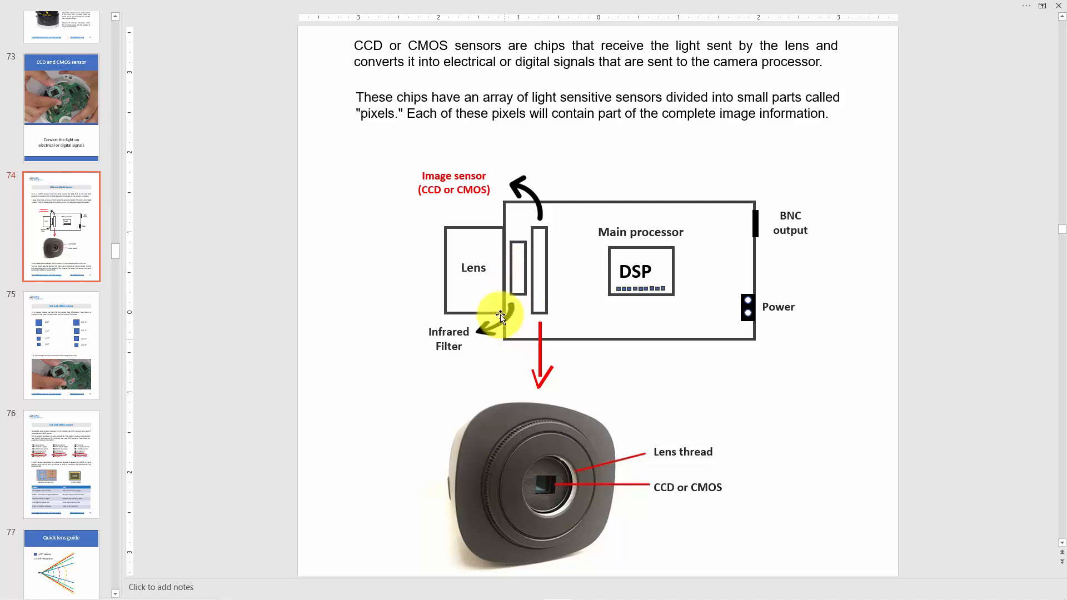
mouse_move(429, 273)
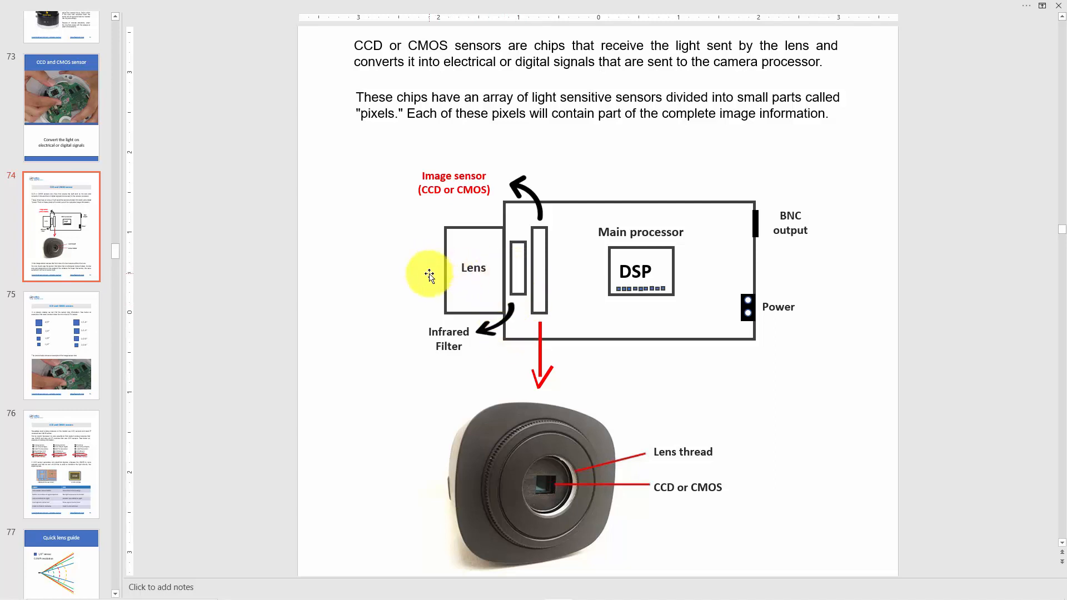
mouse_move(496, 267)
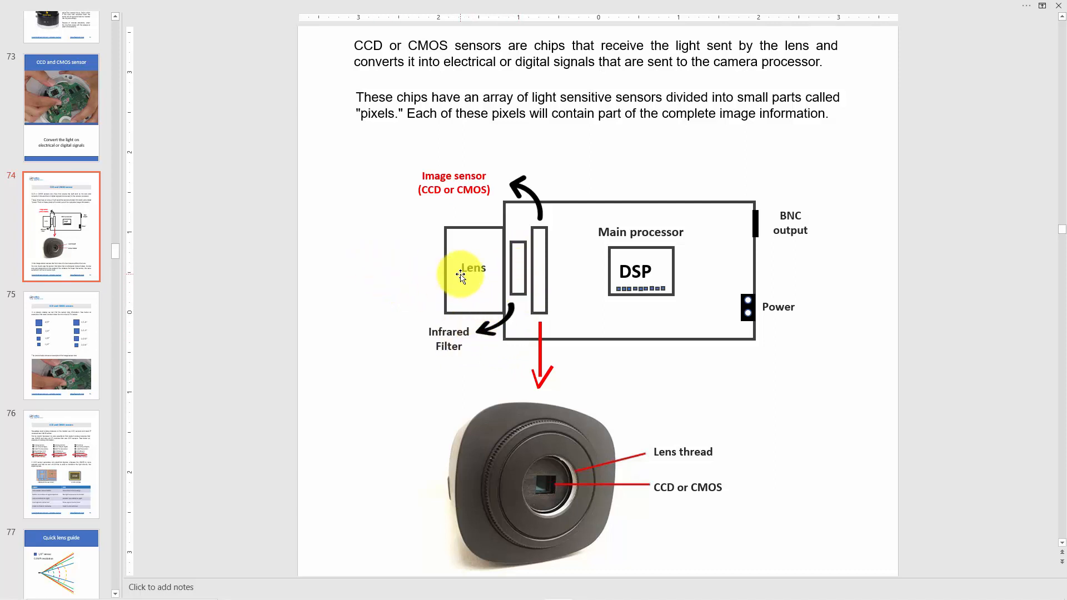
mouse_move(551, 256)
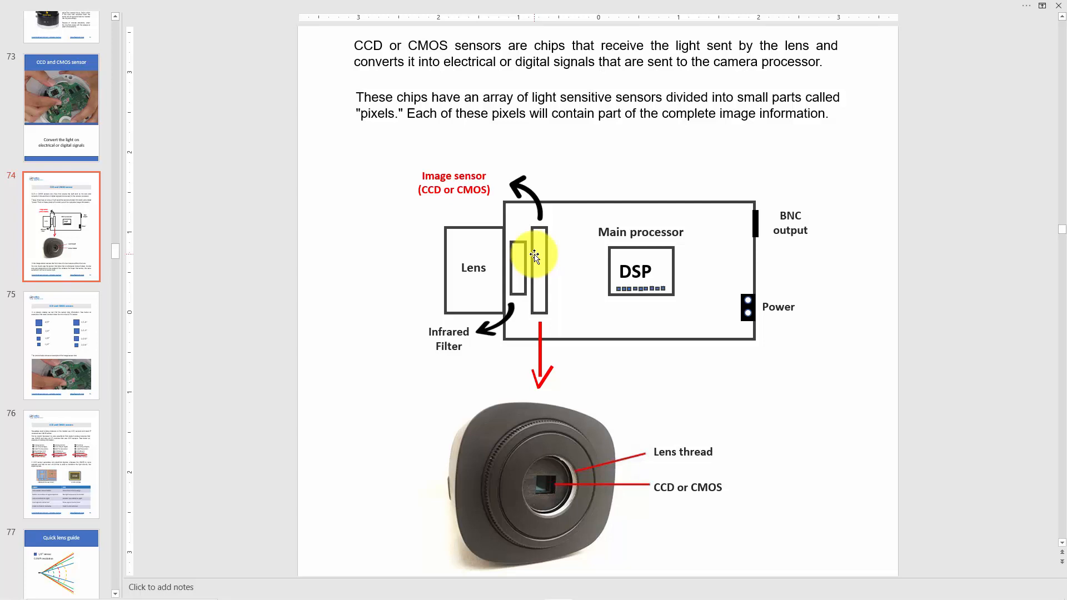
- Scroll slide 74 down to the text below the lensless box camera photo
scroll(down, 3)
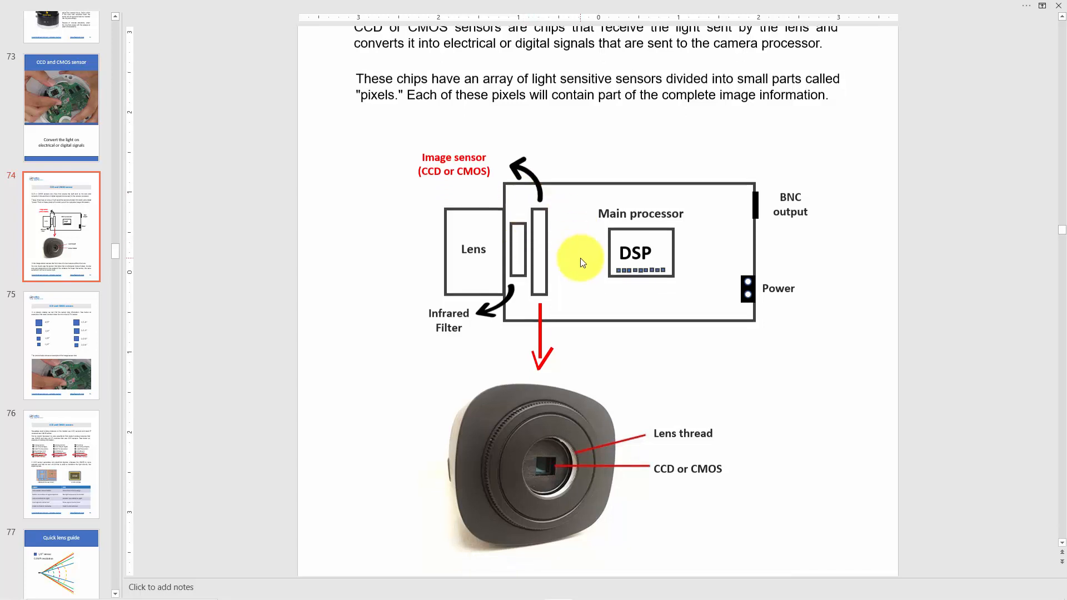
scroll(down, 3)
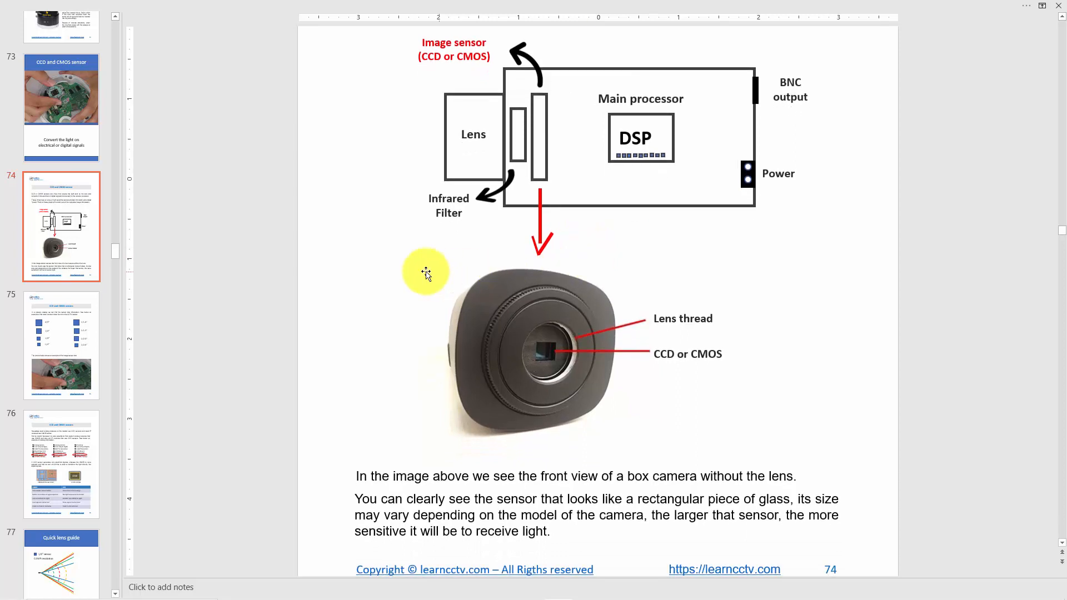
click(60, 345)
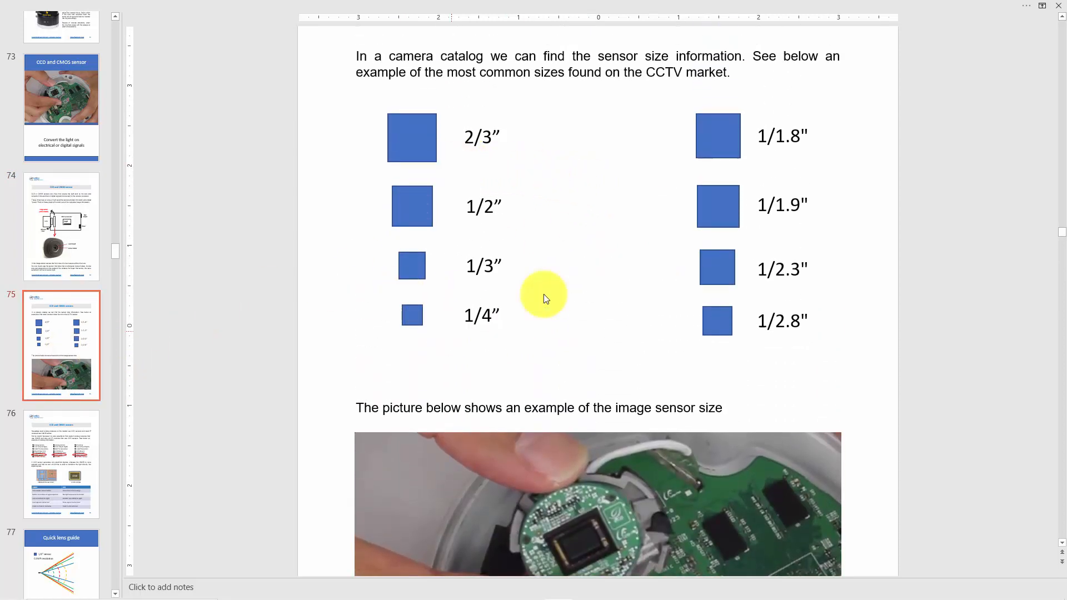
mouse_move(500, 293)
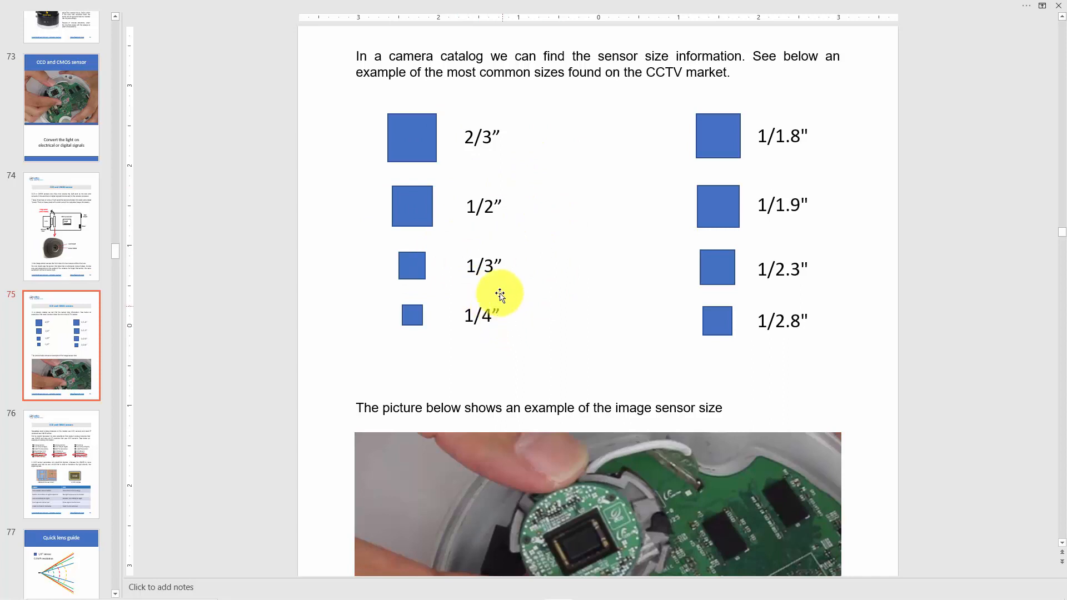
mouse_move(497, 283)
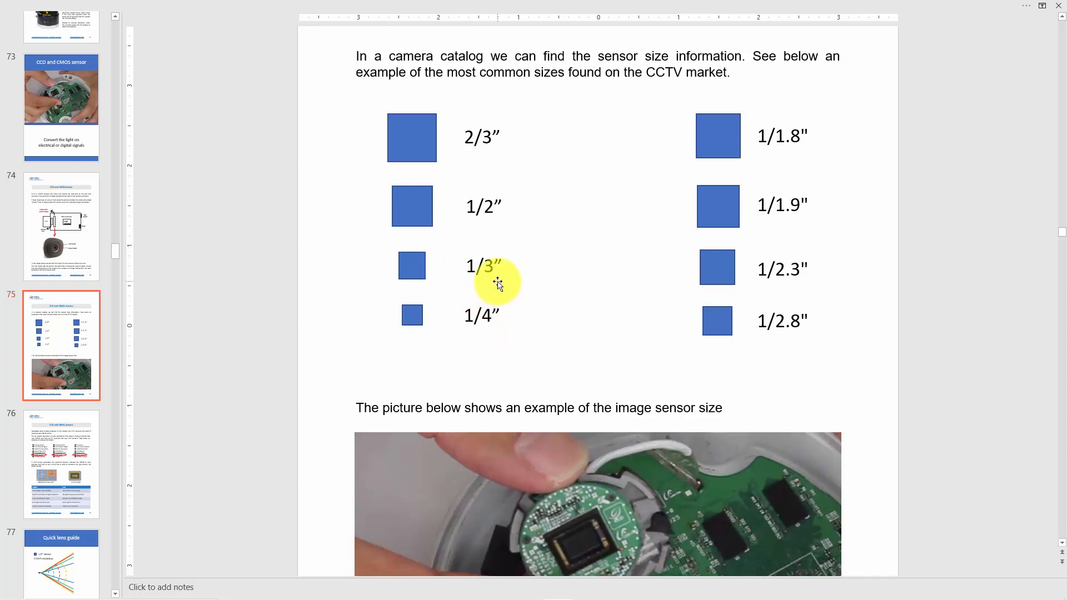
mouse_move(527, 271)
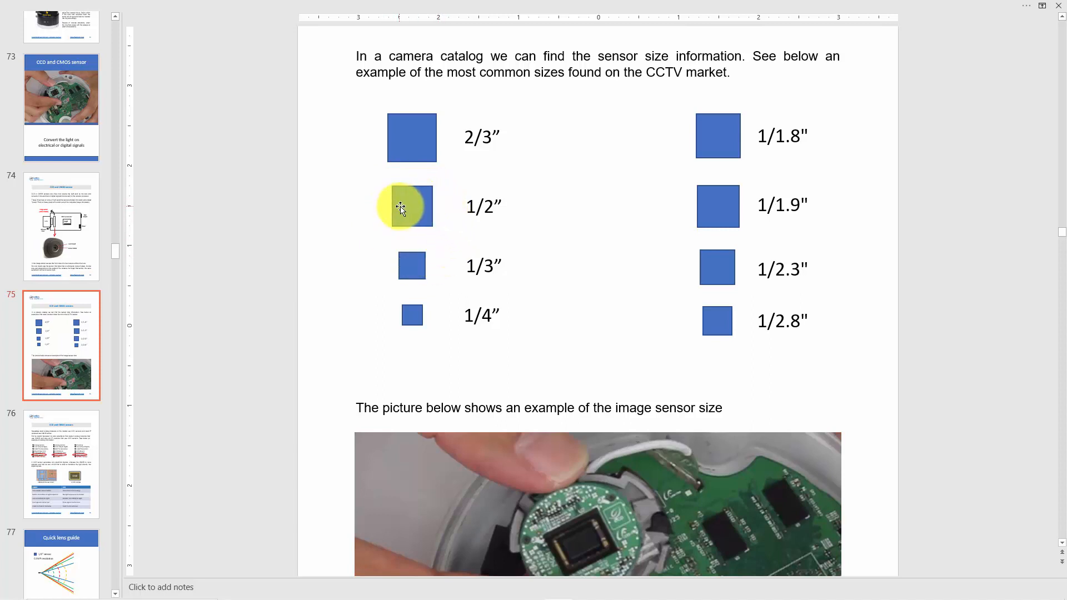
mouse_move(413, 210)
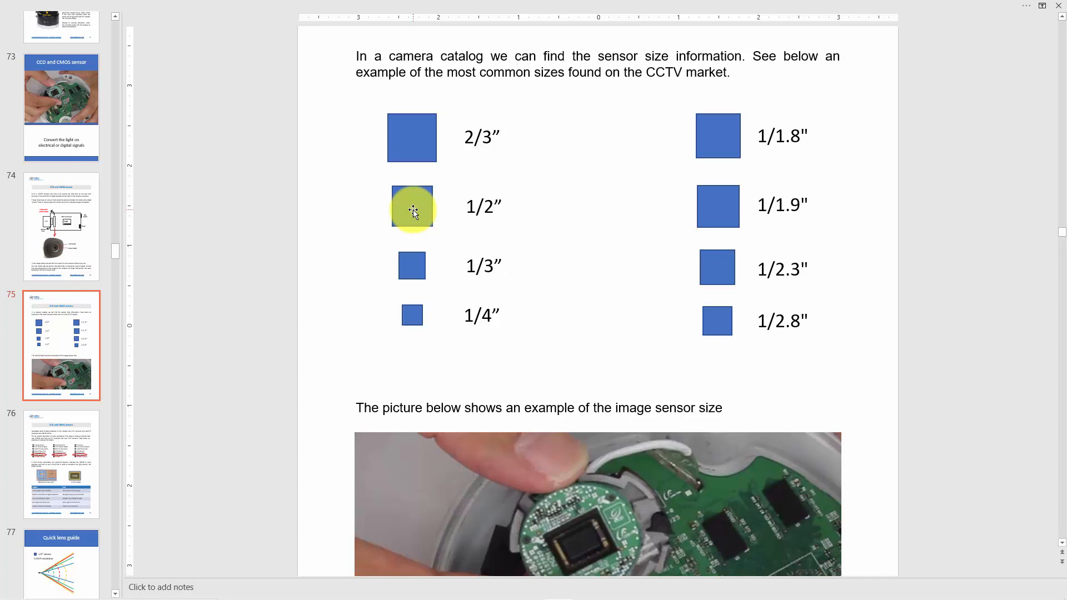
mouse_move(482, 265)
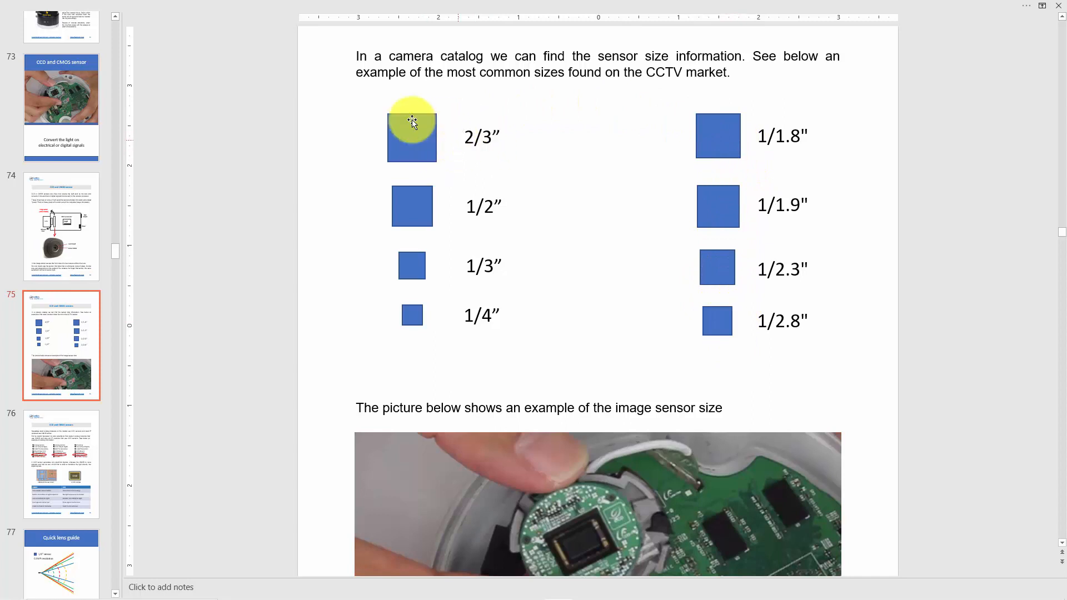
mouse_move(457, 256)
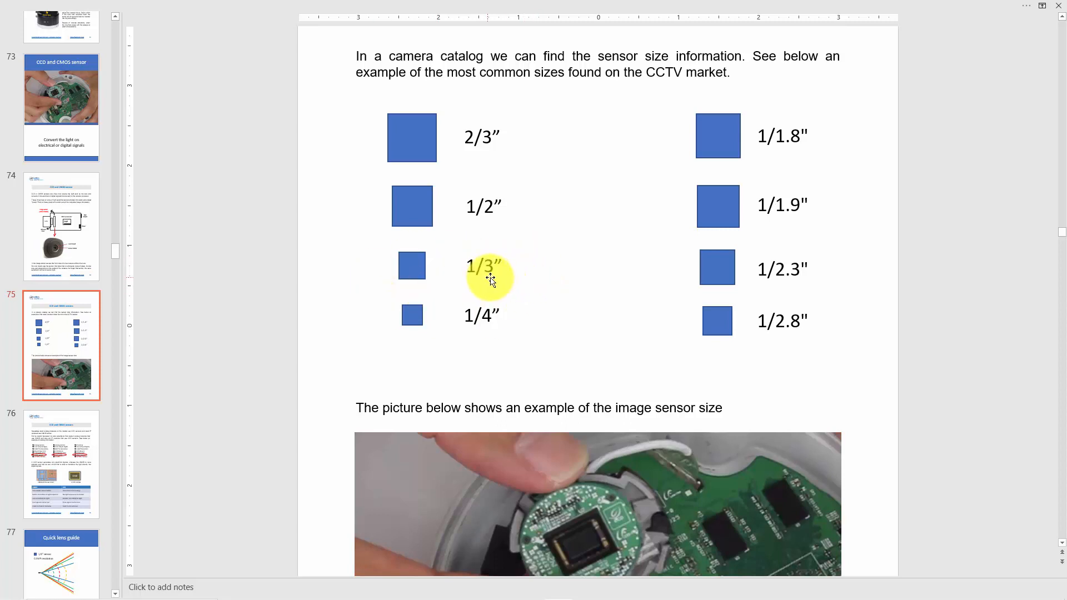
- Scroll down past the sensor photo to the full circuit board with its image sensor
scroll(down, 3)
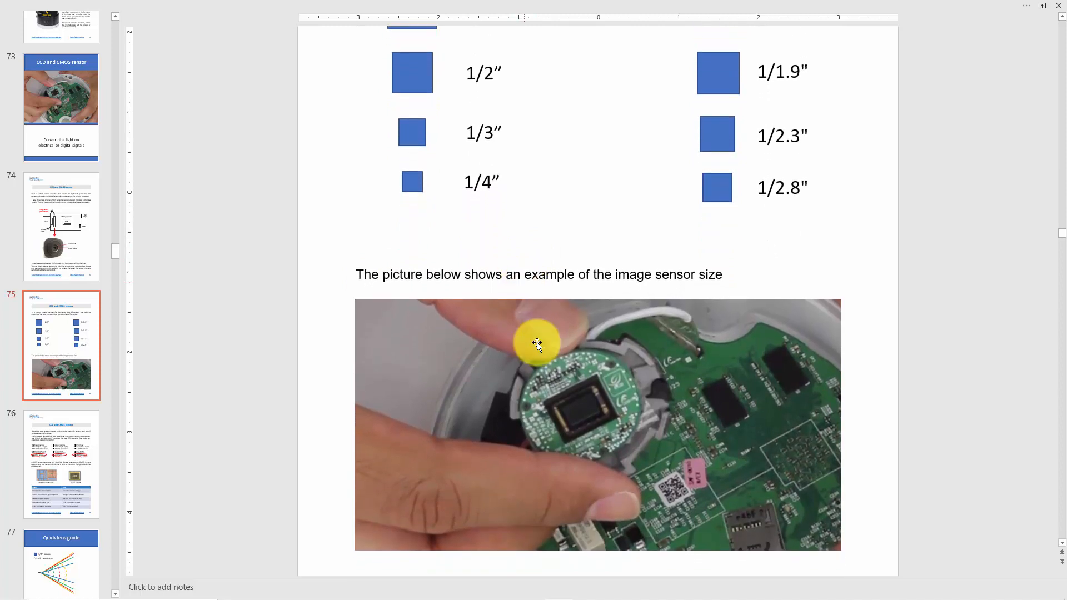
mouse_move(638, 381)
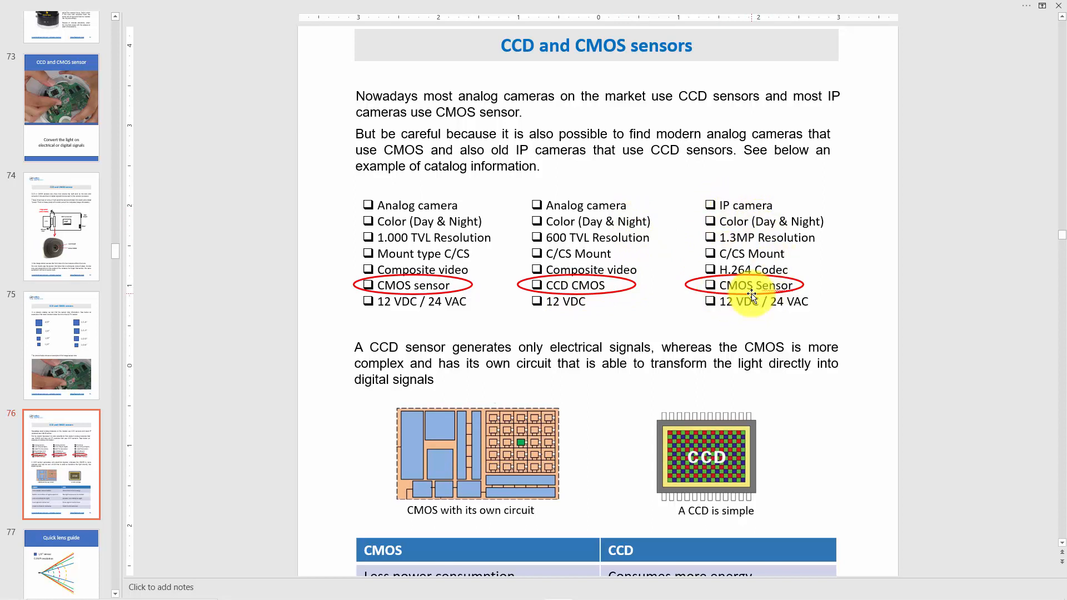
mouse_move(759, 221)
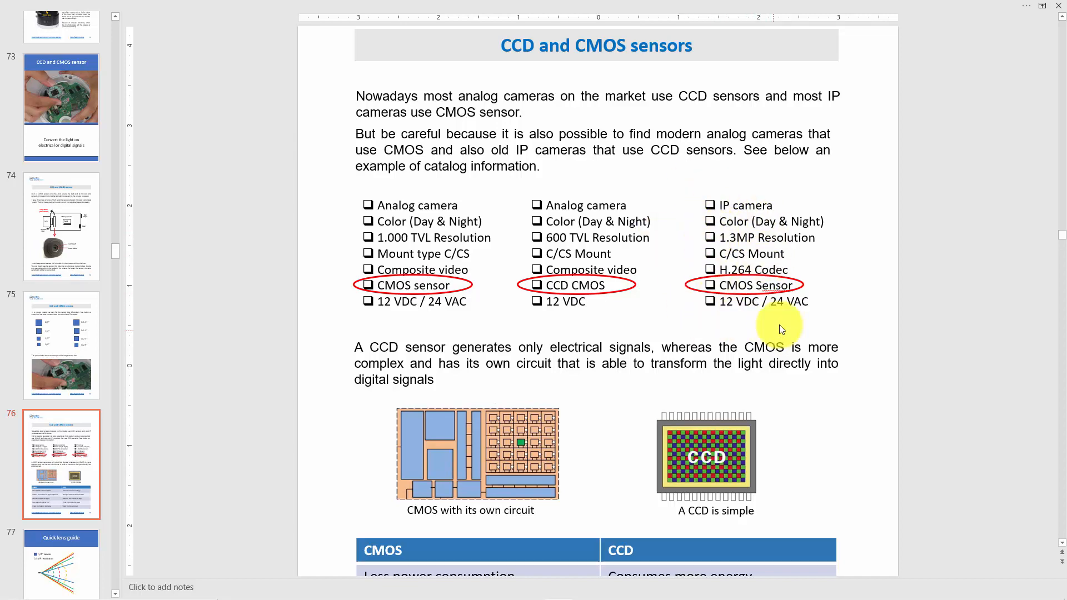
- Scroll slide 76 down to the CMOS and CCD diagrams and their comparison table
scroll(down, 3)
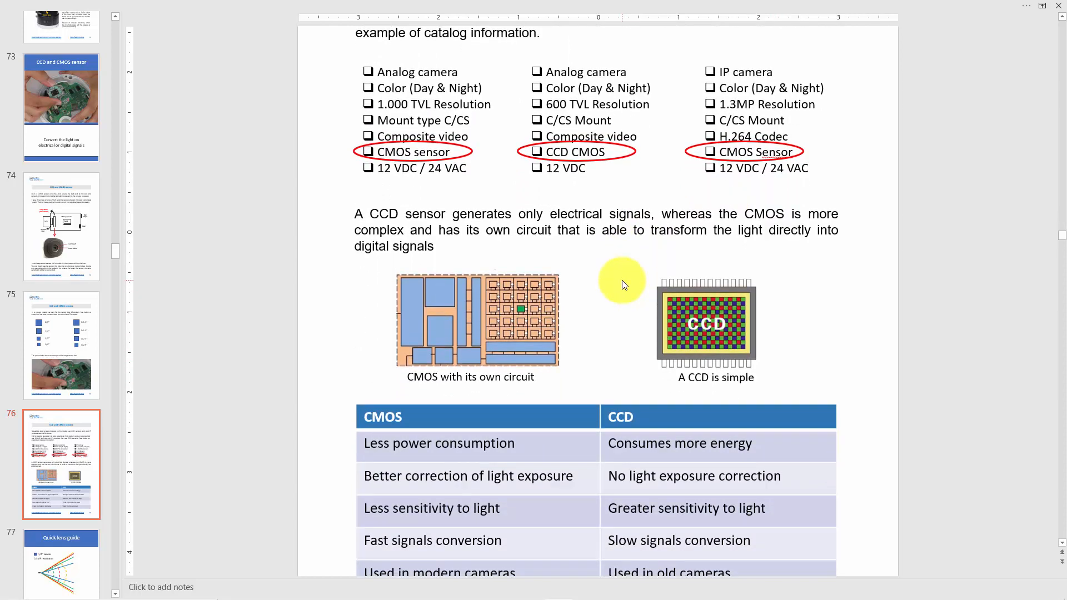
scroll(down, 3)
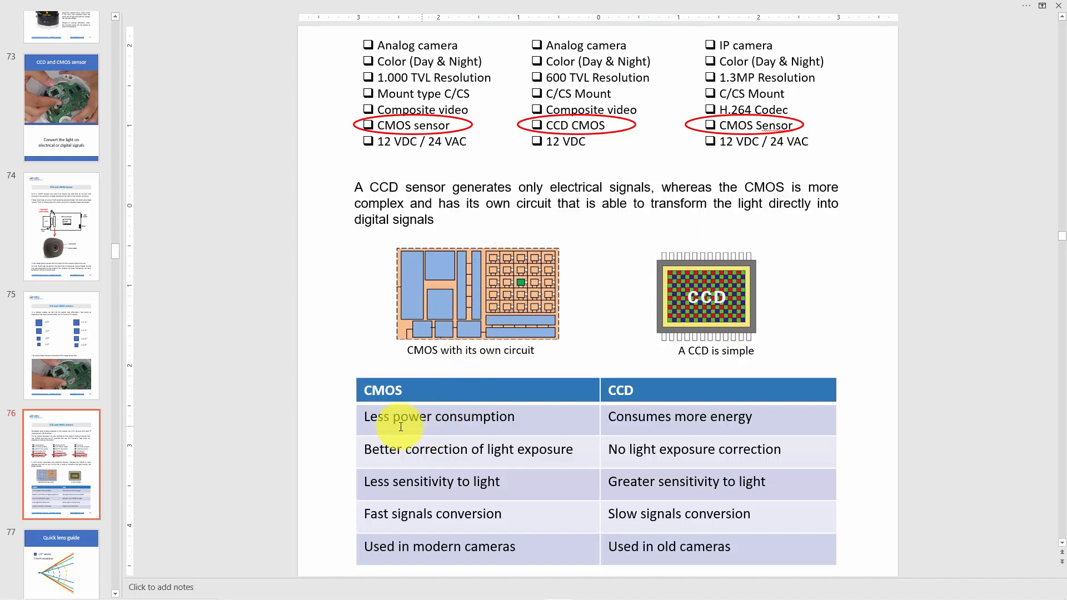
mouse_move(494, 333)
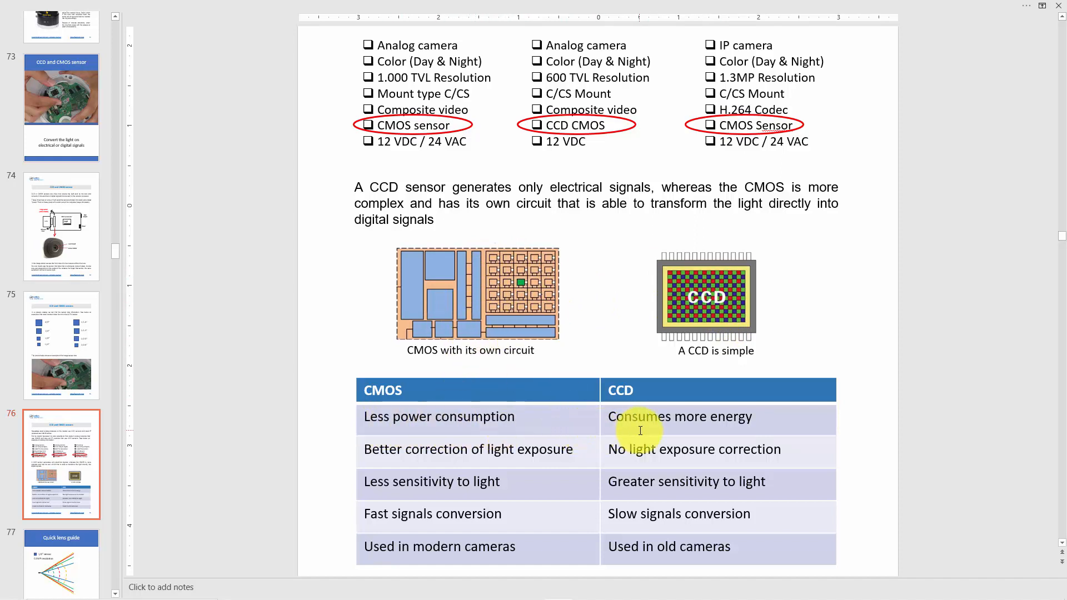
mouse_move(465, 451)
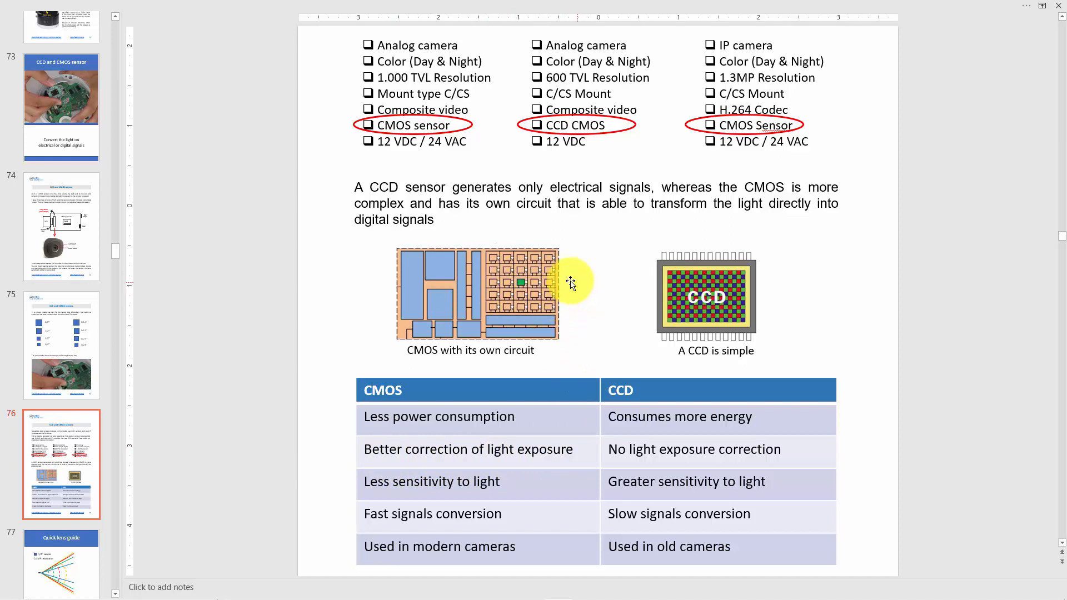
mouse_move(554, 286)
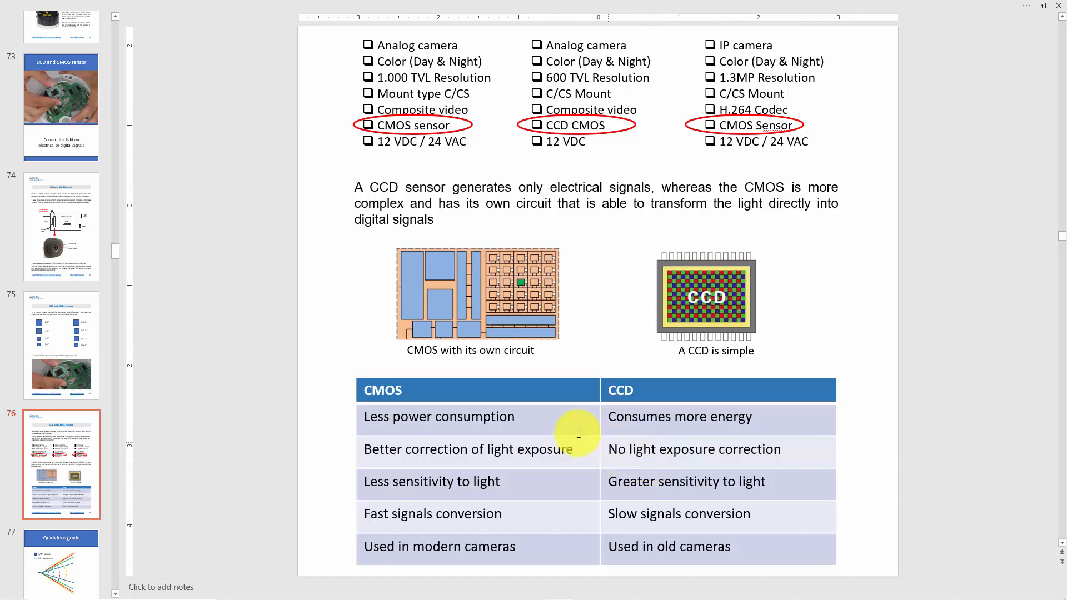
mouse_move(408, 487)
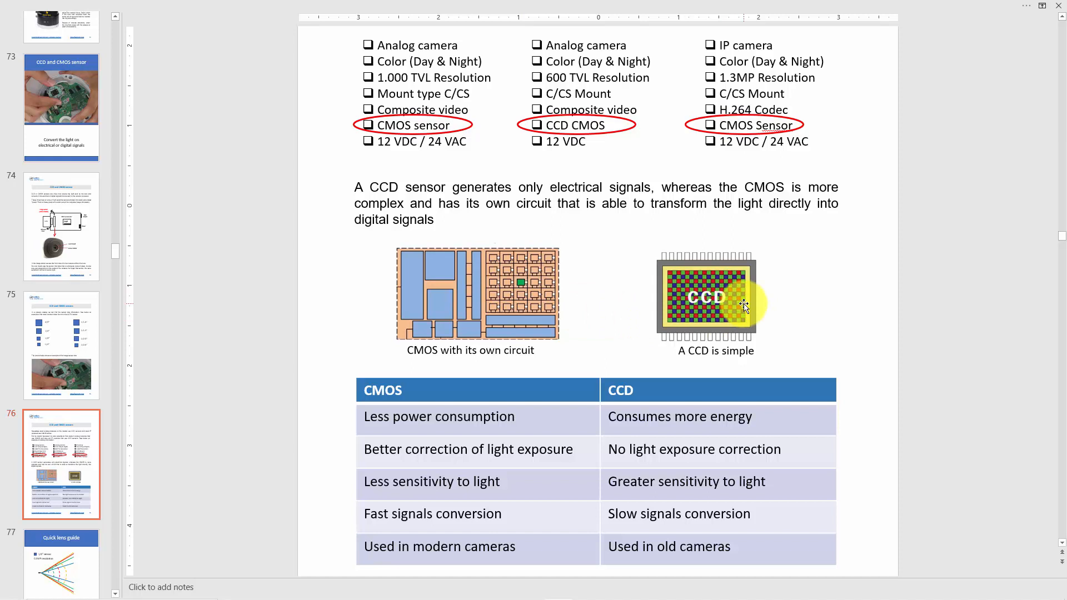
mouse_move(541, 480)
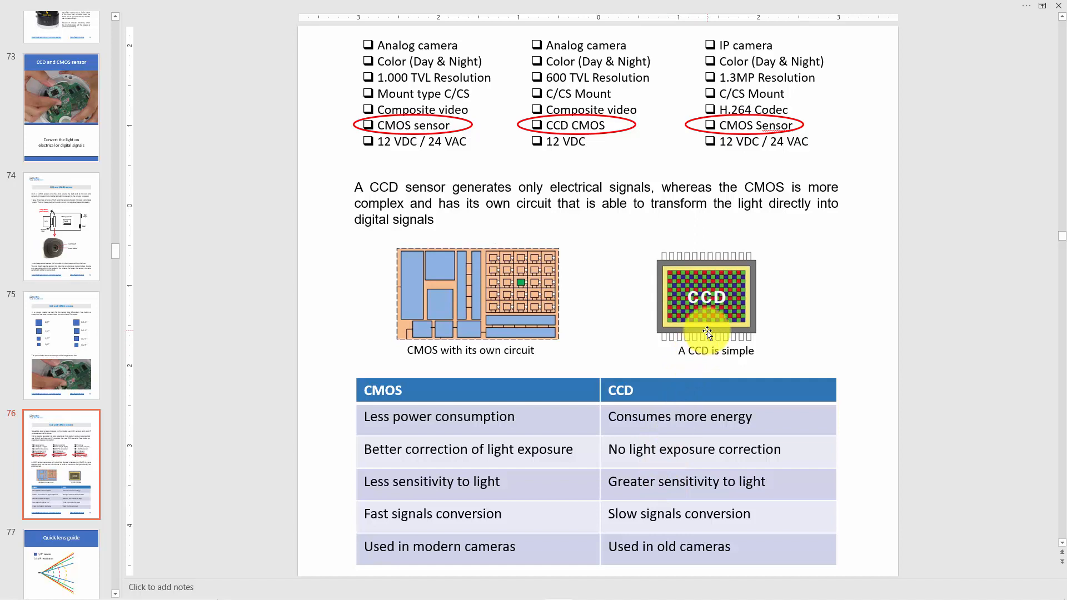
mouse_move(463, 317)
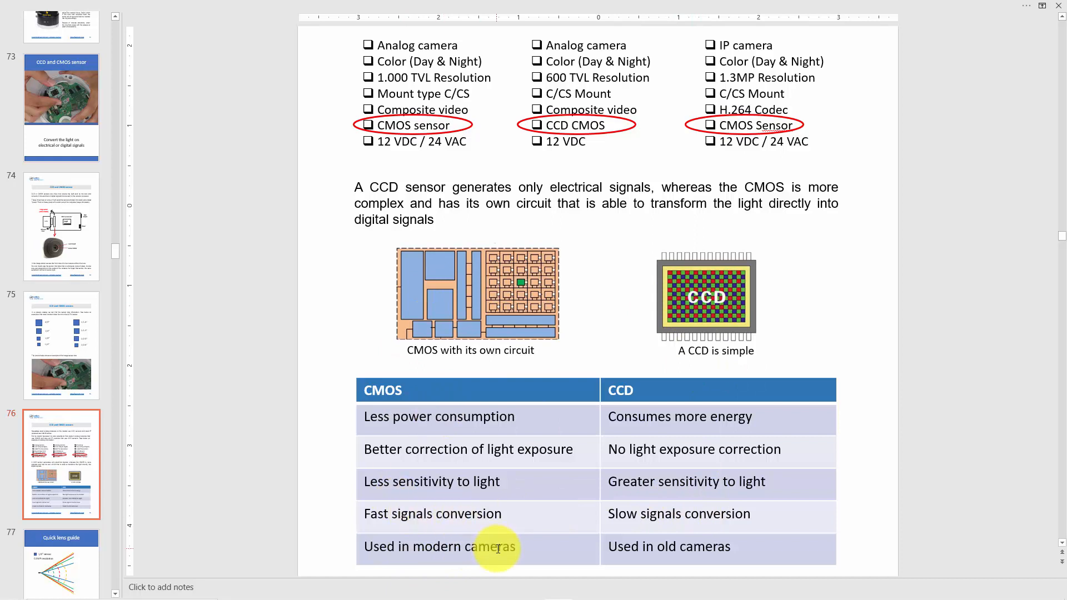
mouse_move(738, 331)
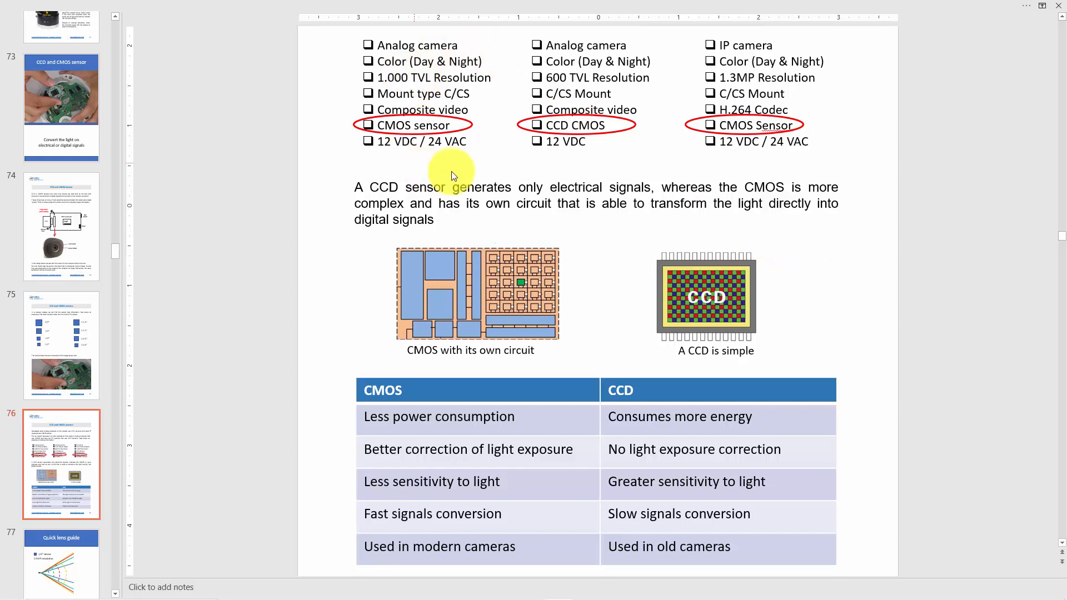
mouse_move(475, 152)
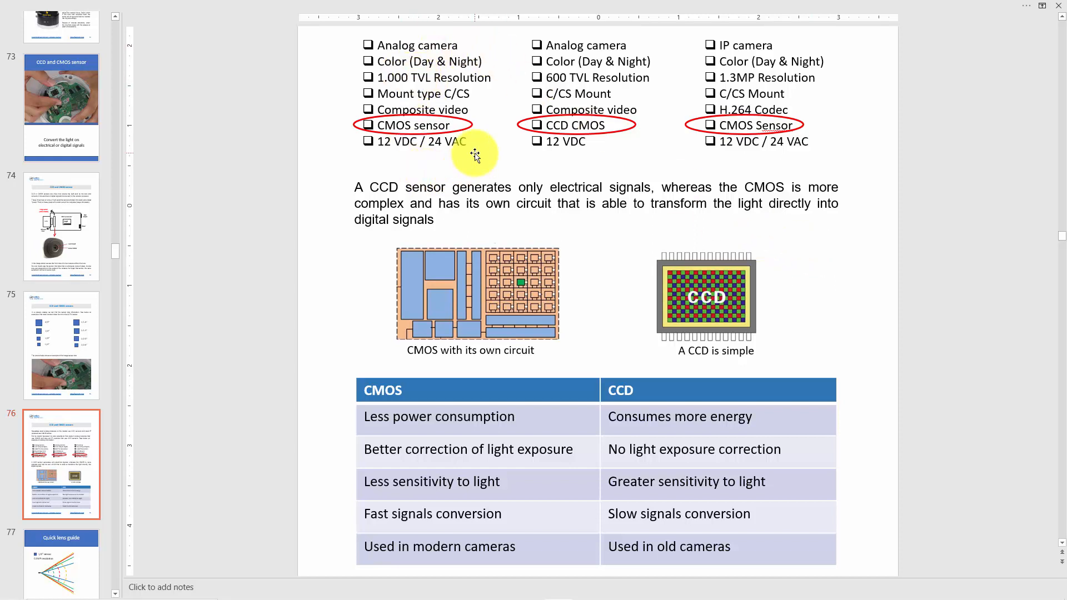